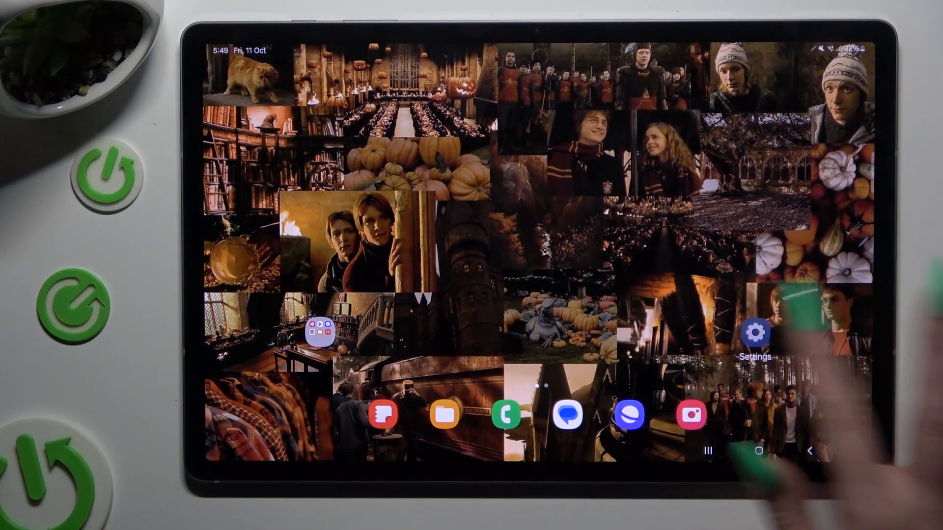
Step: Launch Settings from the home screen, landing on the Connections page
{"action": "left_click", "coordinate": [755, 337]}
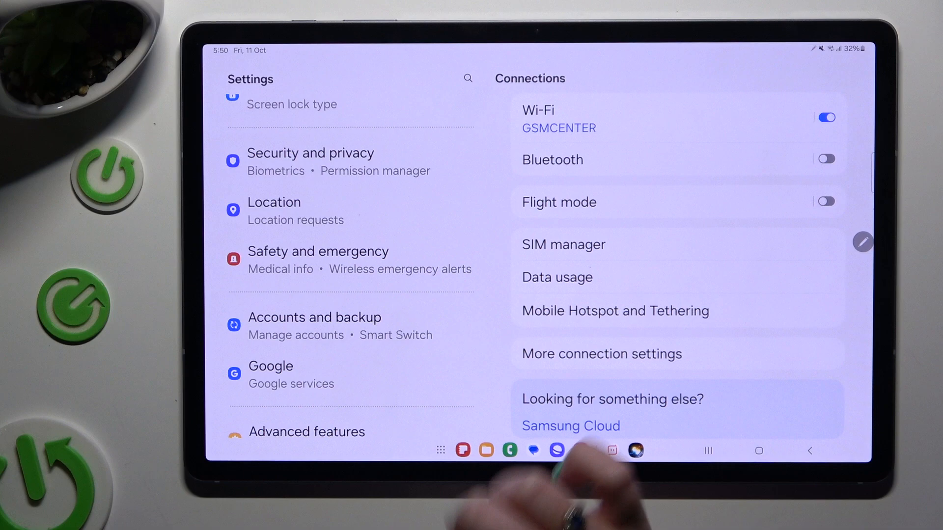
Step: Under Google services, enable Use Autofill with Google and enter Google Password Manager
{"action": "left_click", "coordinate": [271, 365]}
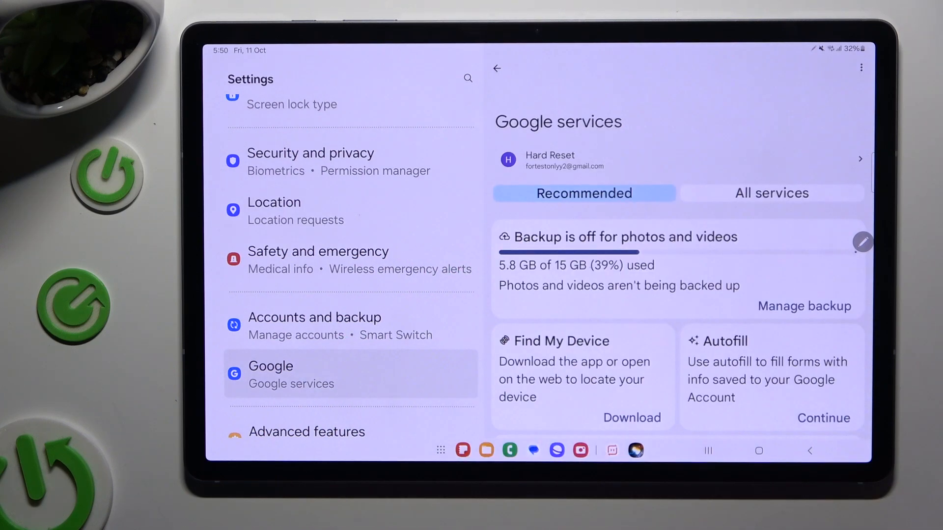
{"action": "left_click", "coordinate": [772, 194]}
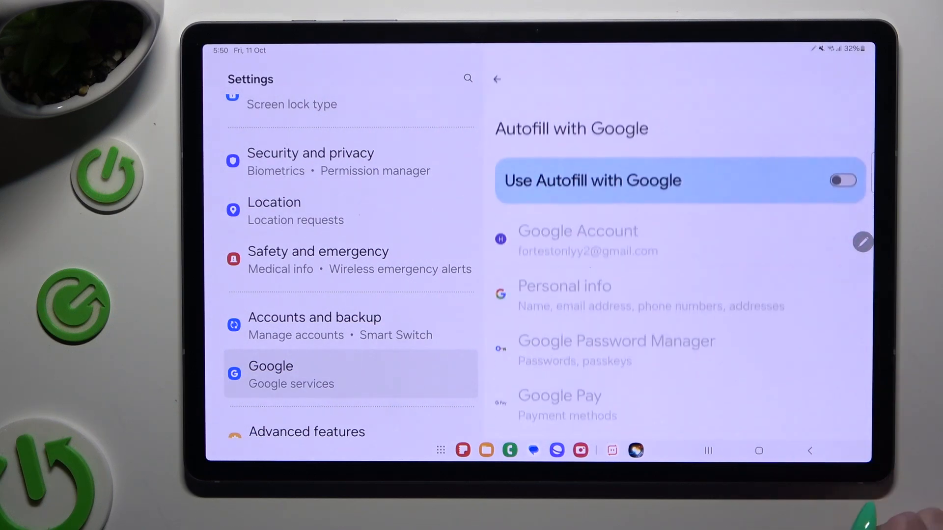
{"action": "left_click", "coordinate": [842, 171]}
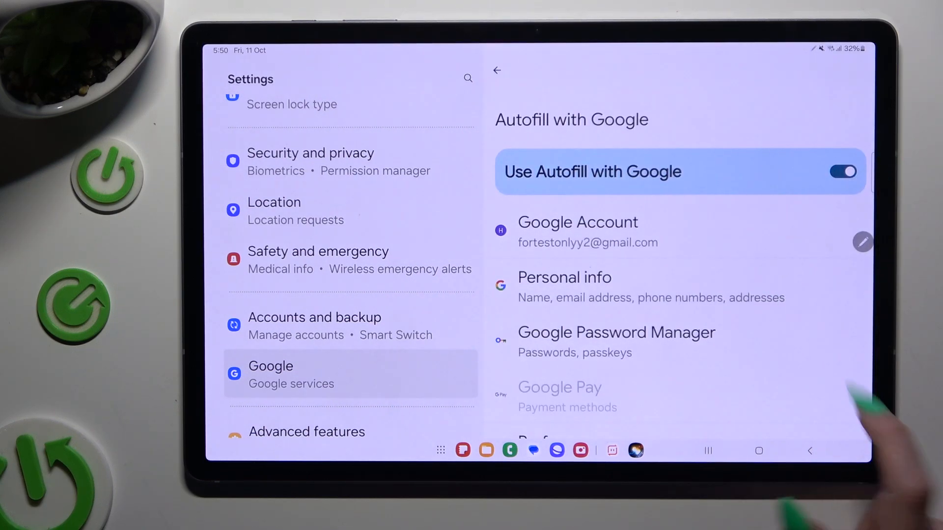
{"action": "left_click", "coordinate": [615, 333]}
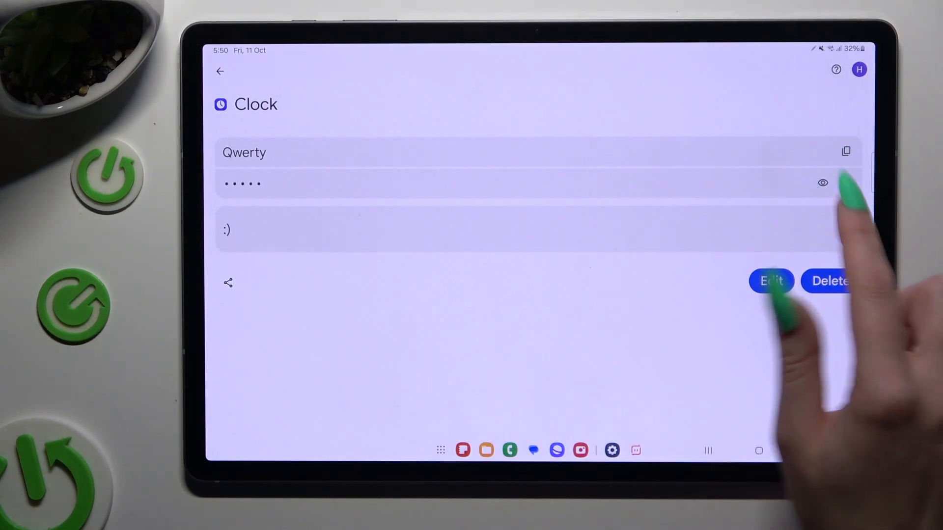
{"action": "left_click", "coordinate": [822, 184]}
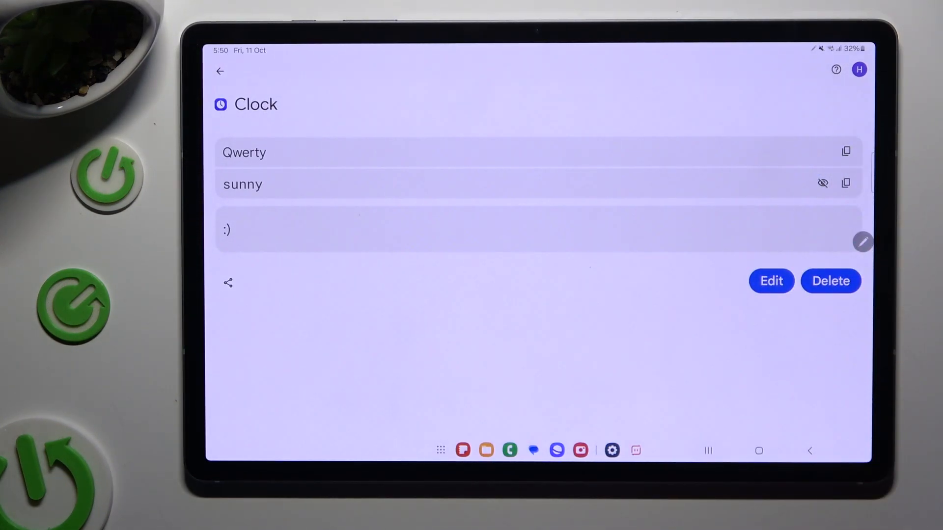